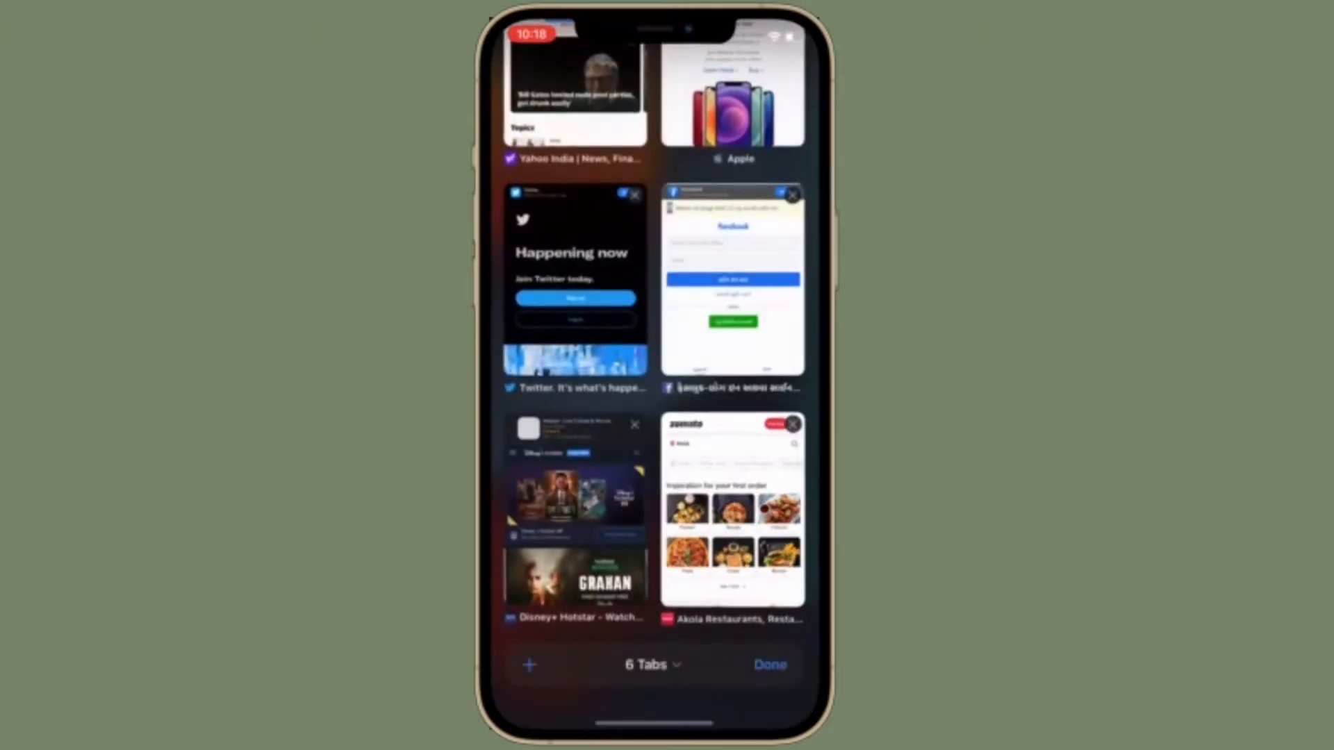
# Scroll down the screen three times and tap twice before launching Safari.
pyautogui.scroll(-3)
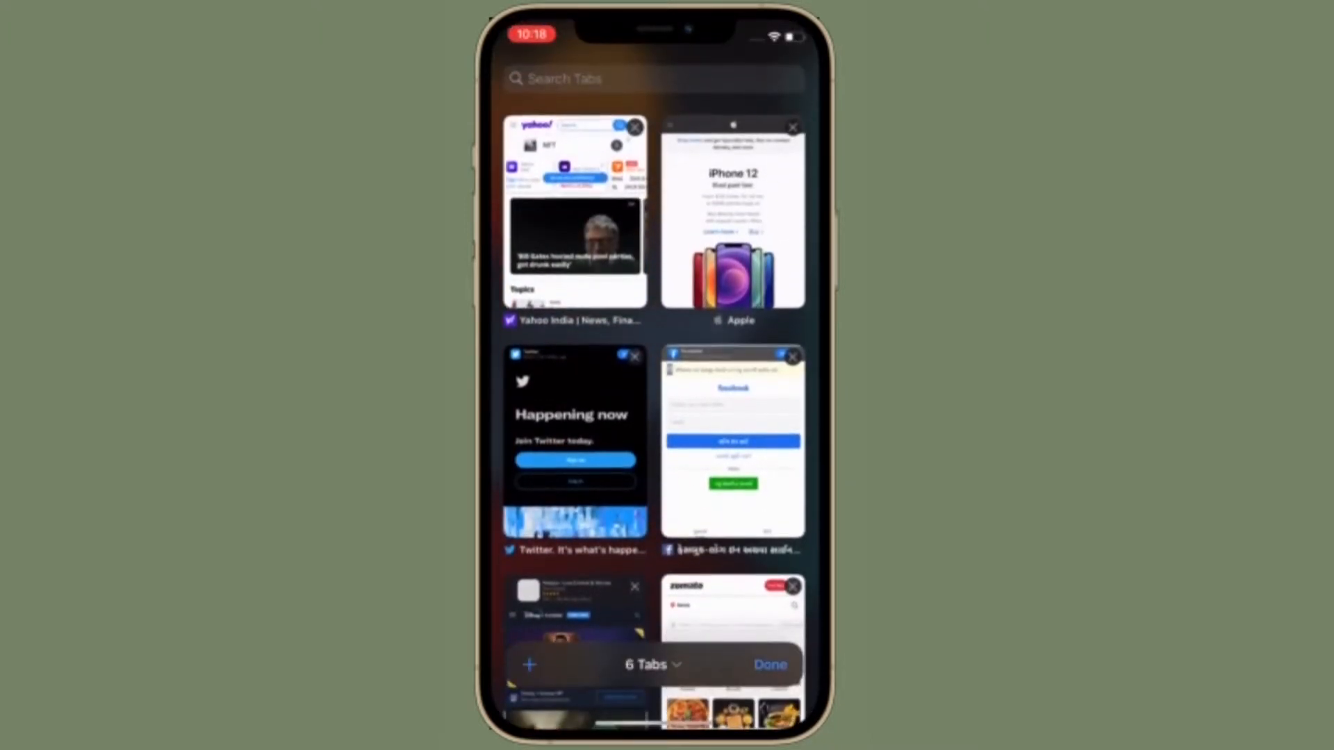
pyautogui.scroll(-3)
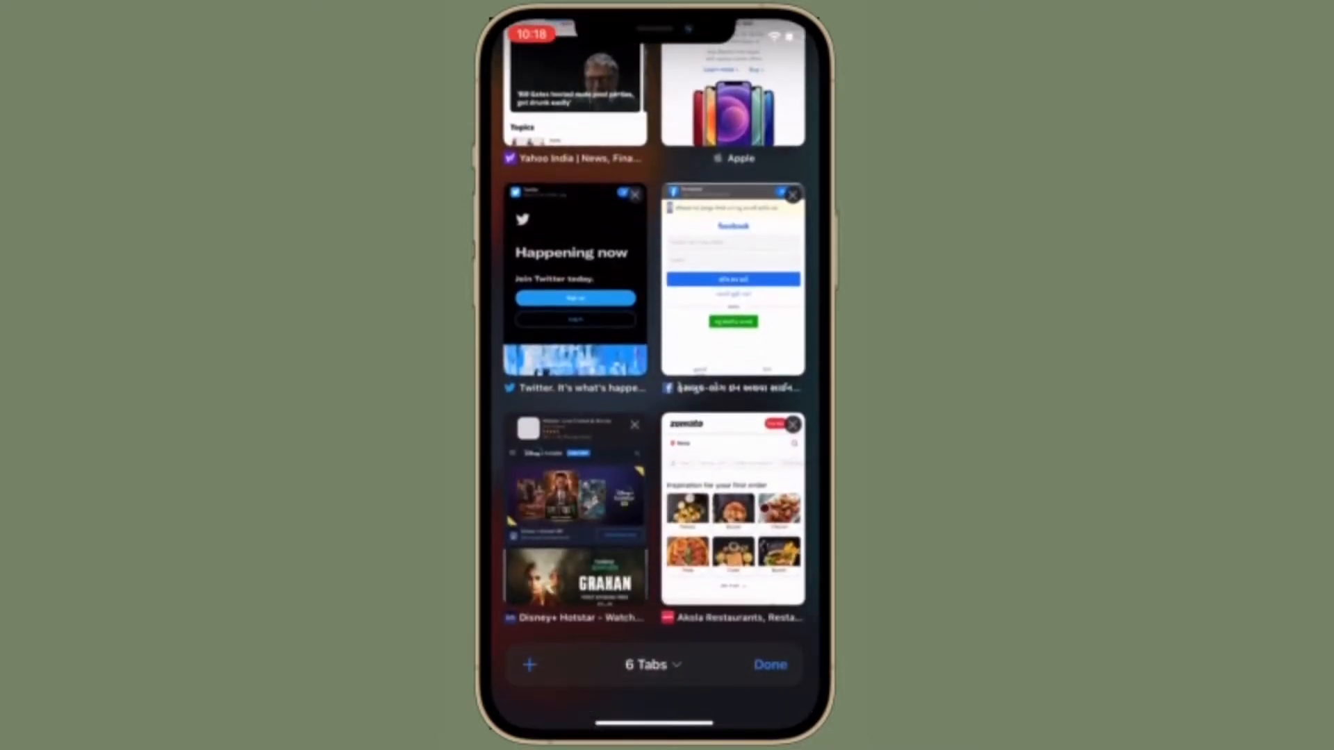
pyautogui.scroll(-3)
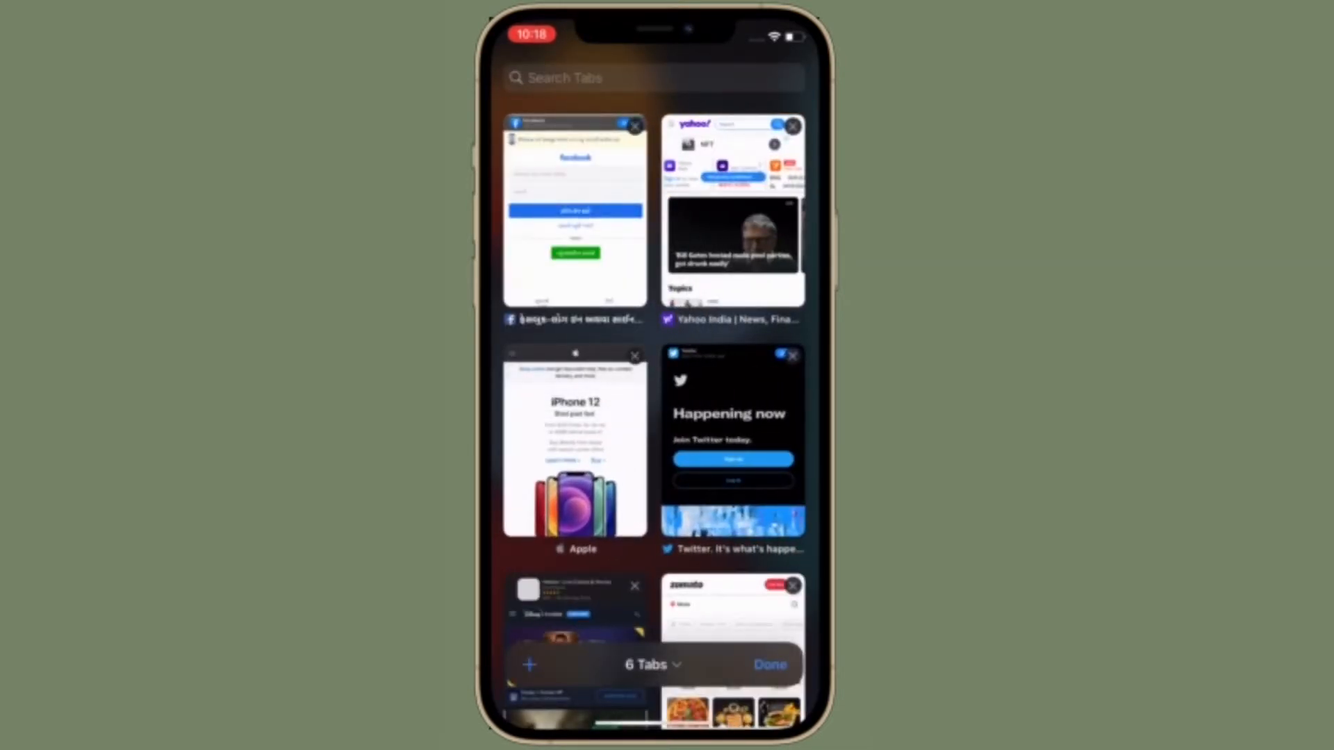
pyautogui.click(730, 208)
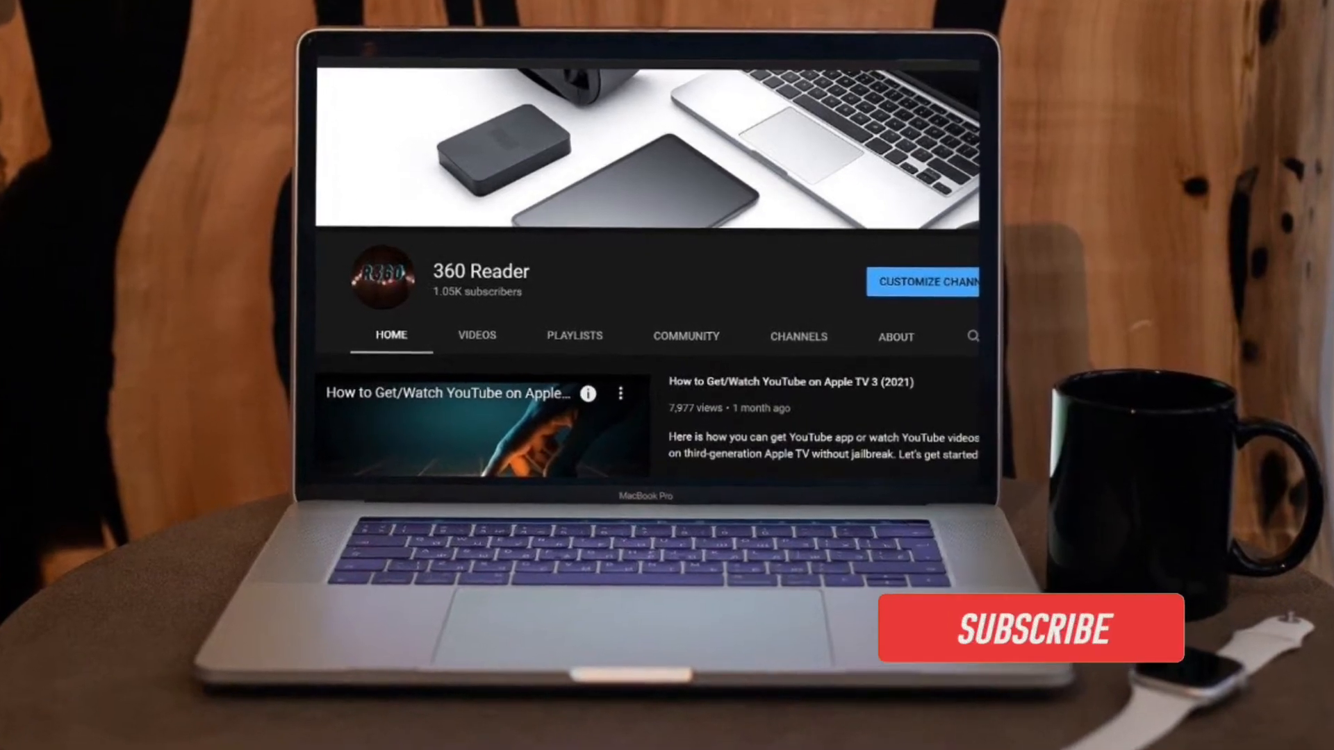
pyautogui.click(1033, 628)
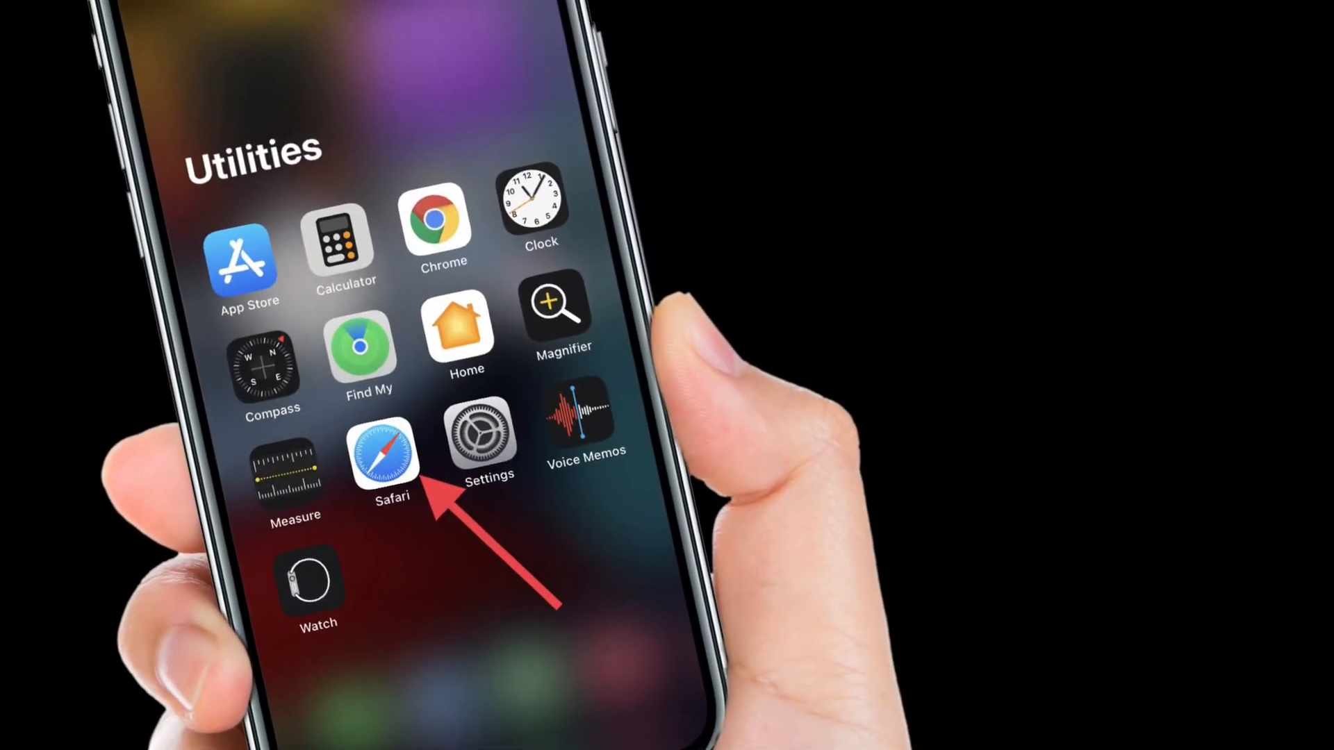
# Launch Safari and bring up the Yahoo India article's page options menu.
pyautogui.click(384, 455)
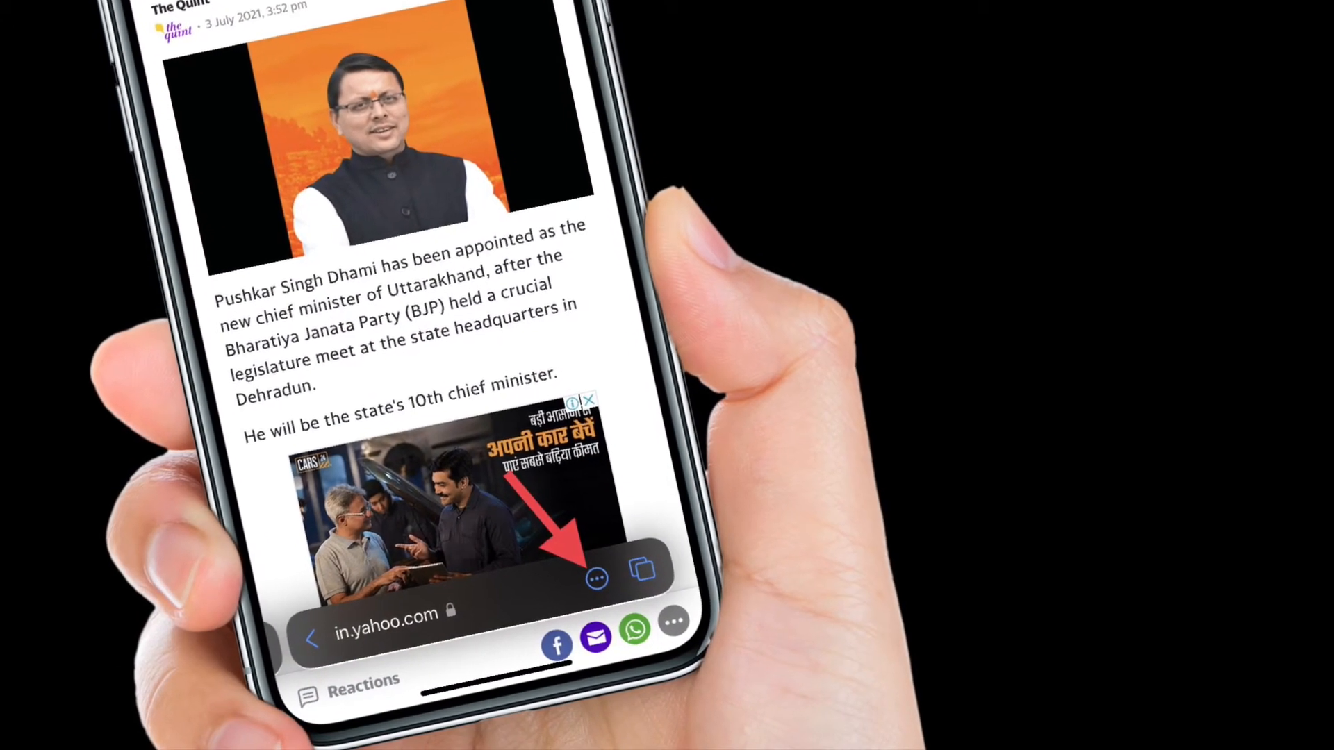
pyautogui.click(598, 577)
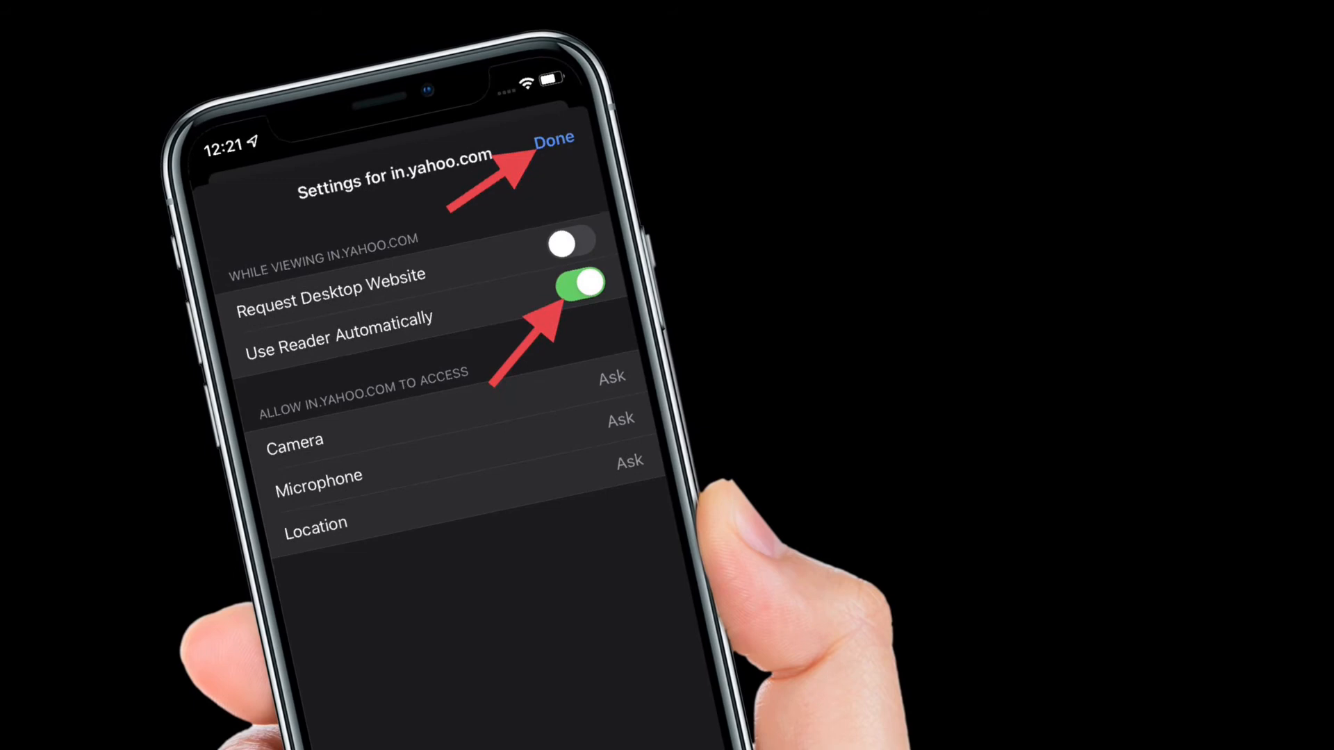
pyautogui.click(558, 139)
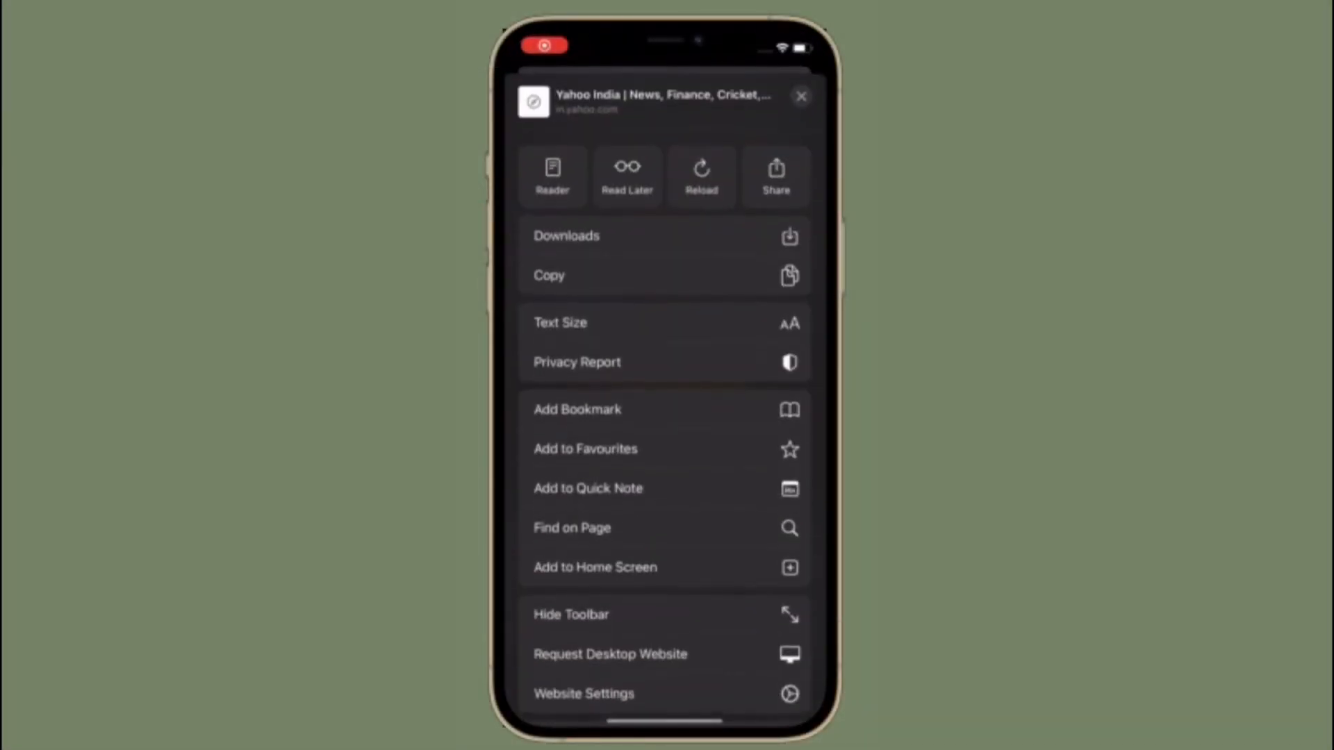
# Turn on Use Reader Automatically in in.yahoo.com Website Settings, then tap Done.
pyautogui.click(583, 694)
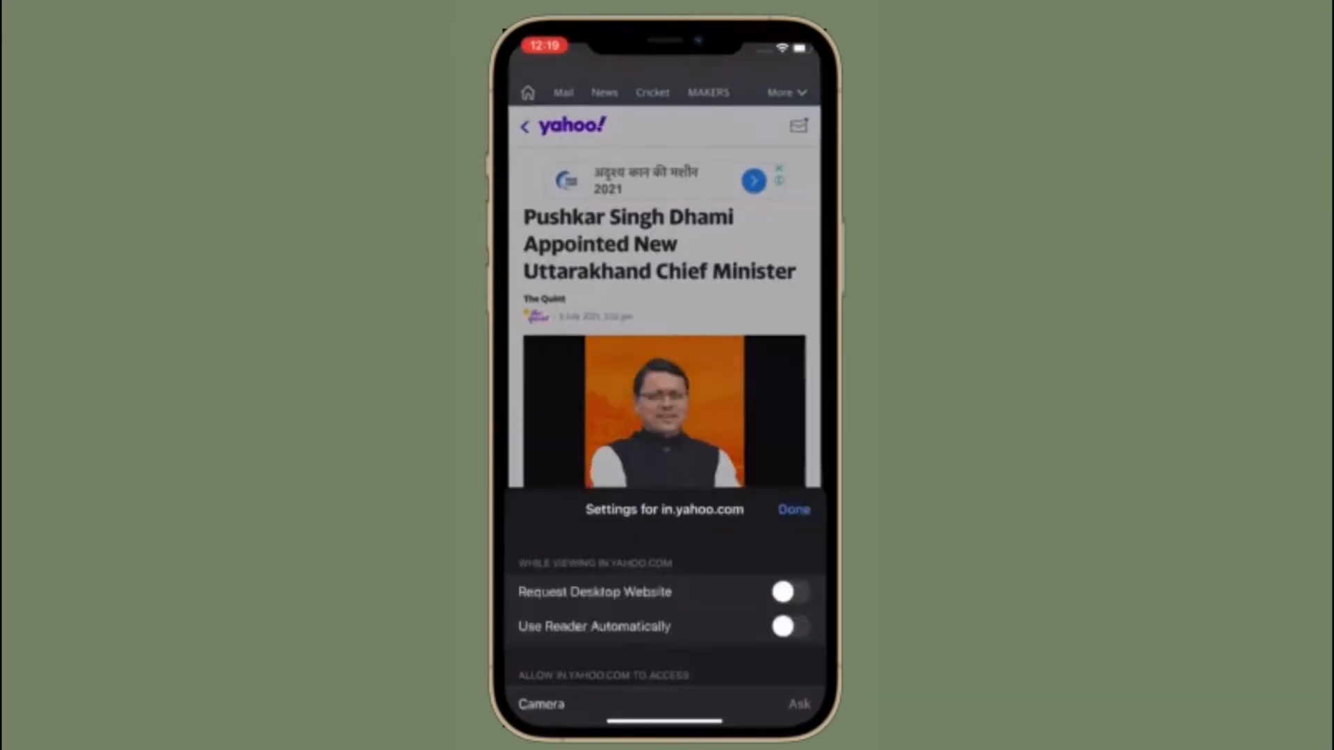
pyautogui.click(791, 627)
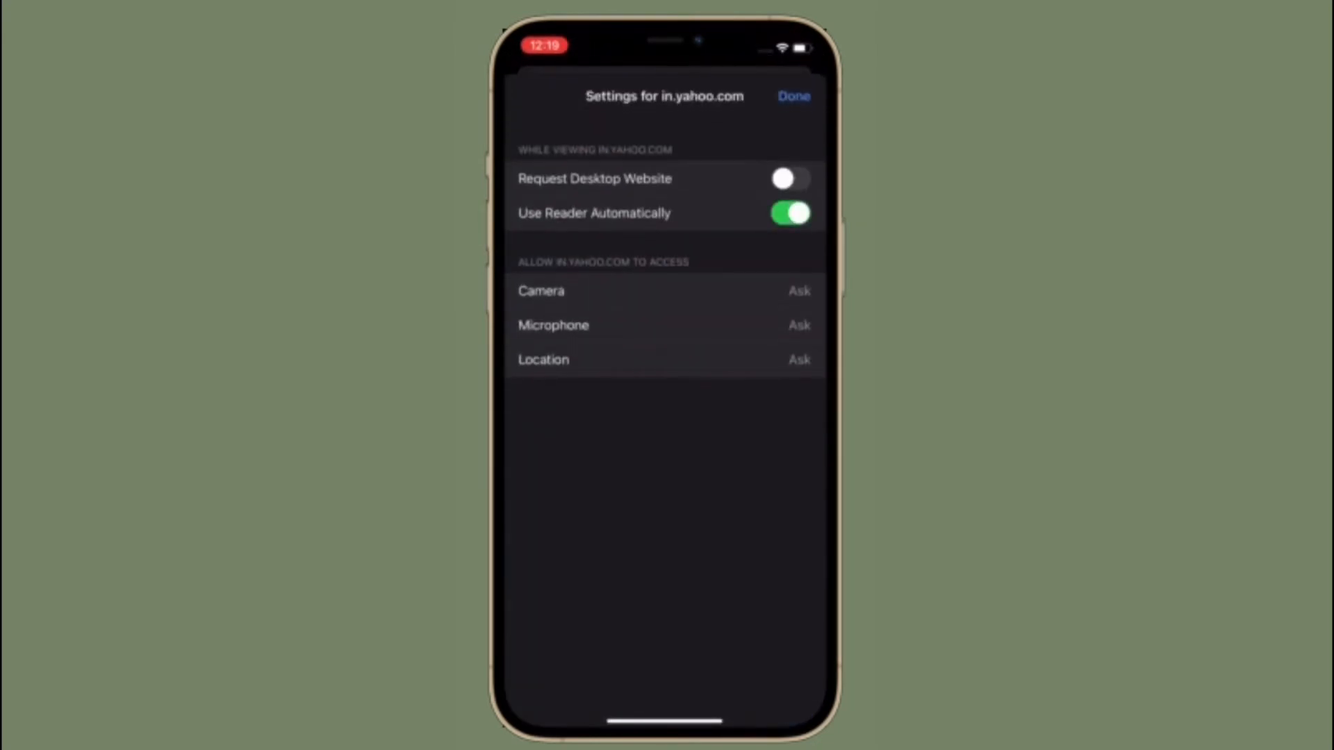
pyautogui.click(794, 96)
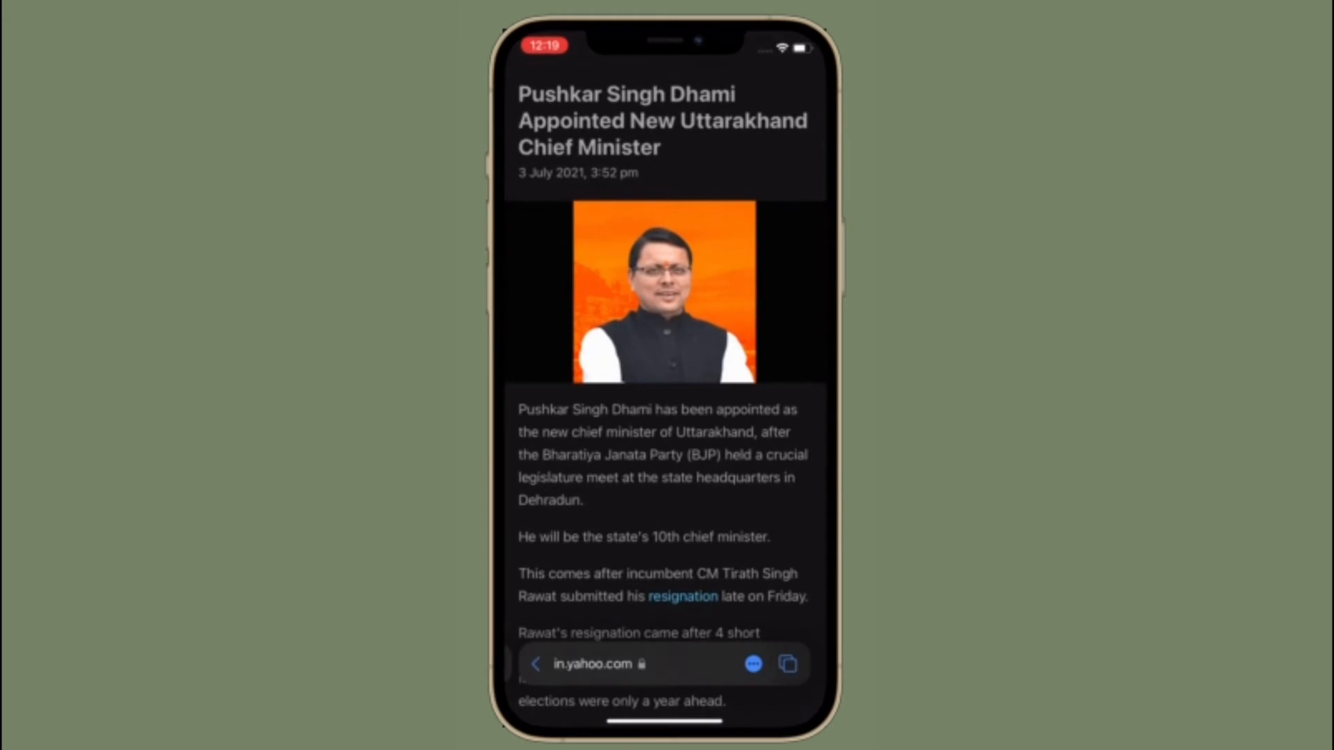
# Scroll through the Uttarakhand chief minister article in Reader view and open its page options.
pyautogui.scroll(-3)
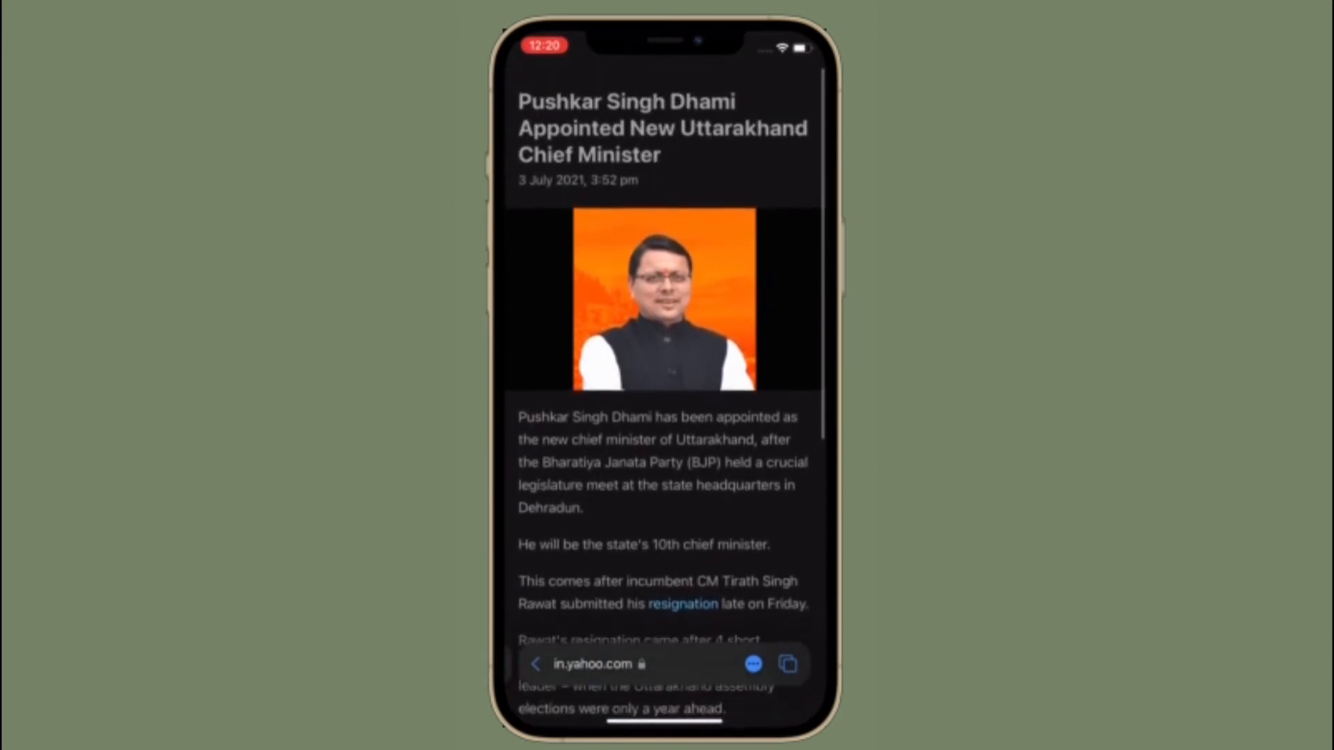
pyautogui.scroll(-3)
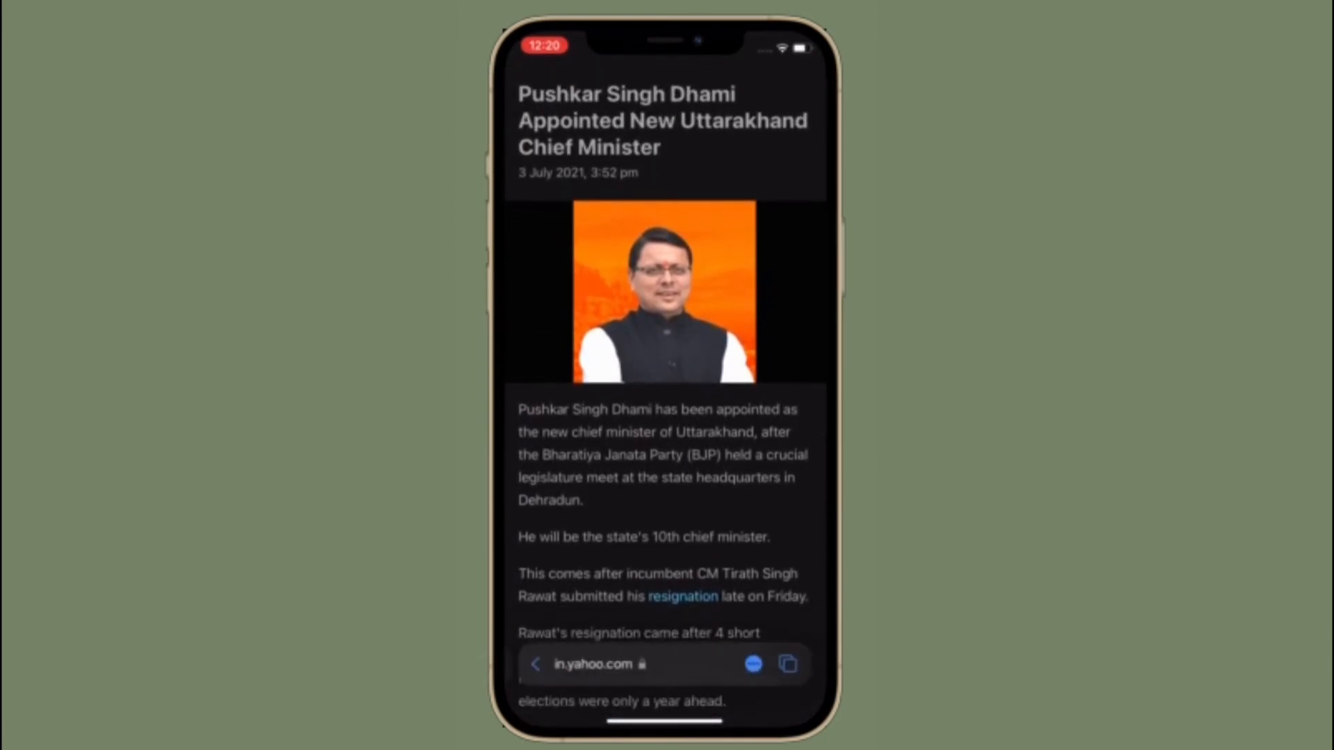
pyautogui.click(755, 665)
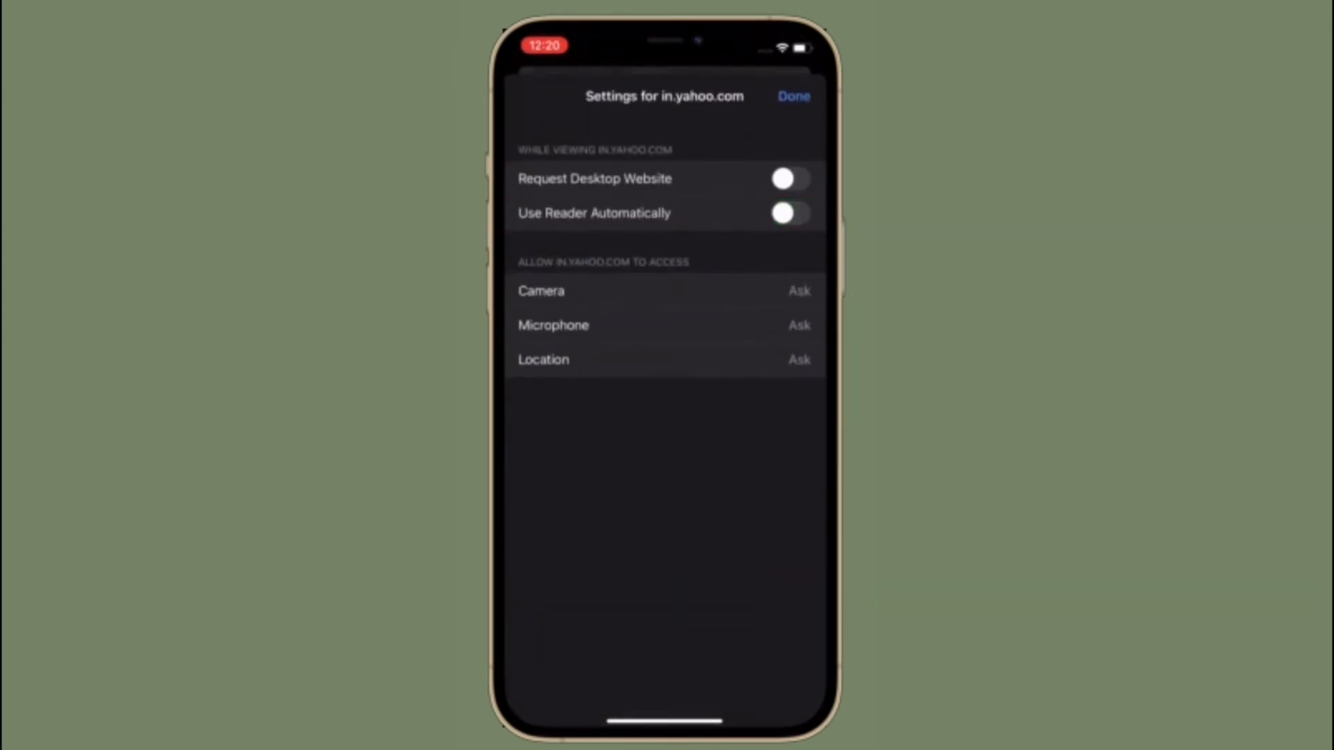
# Close in.yahoo.com site settings with automatic Reader off, returning to the normal page.
pyautogui.click(795, 95)
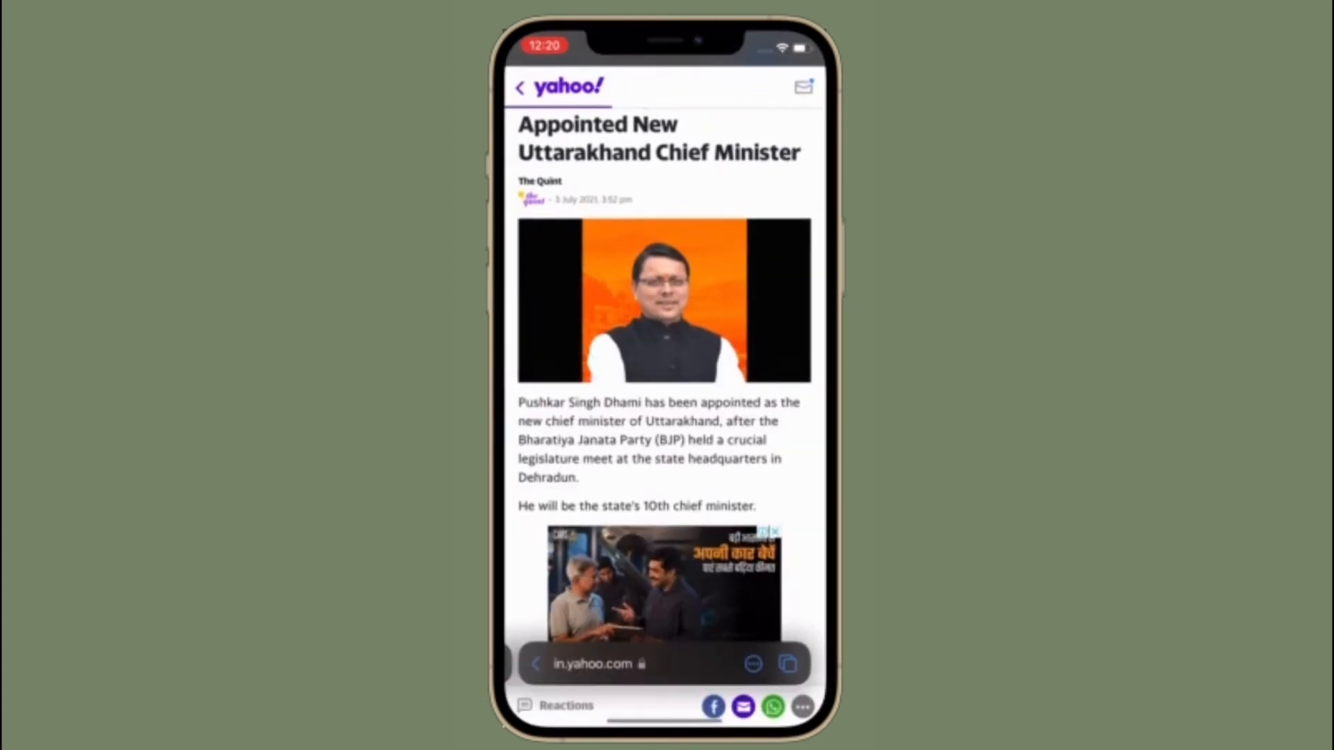